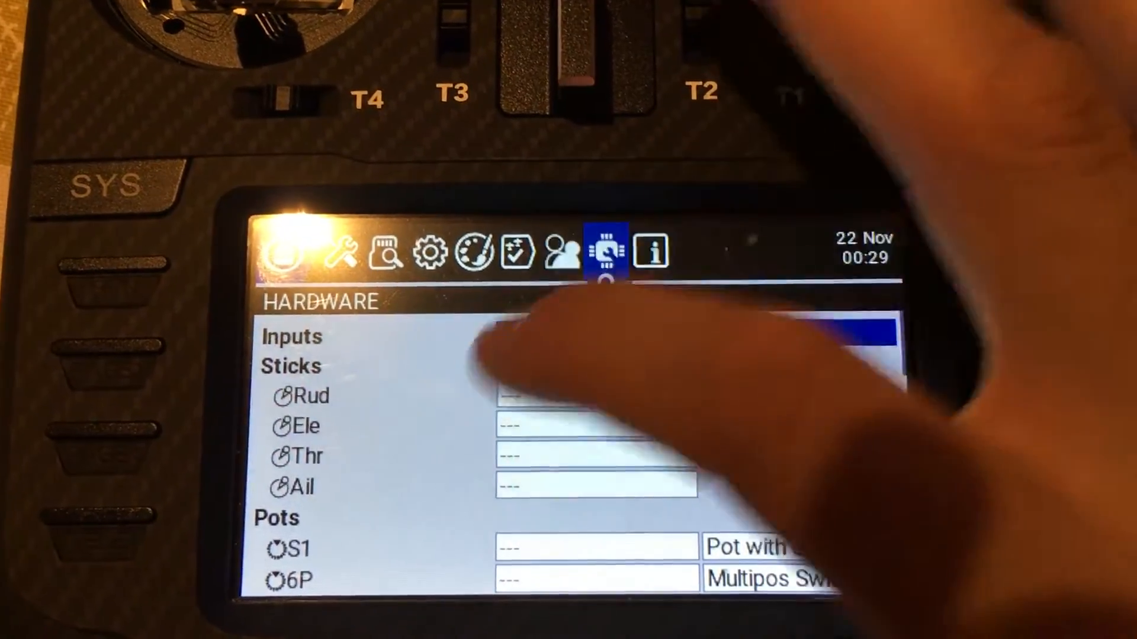
Step: Page across the radio setup tabs to the Hardware page listing sticks and pots
{"action": "scroll", "scroll_direction": "down", "scroll_amount": 3}
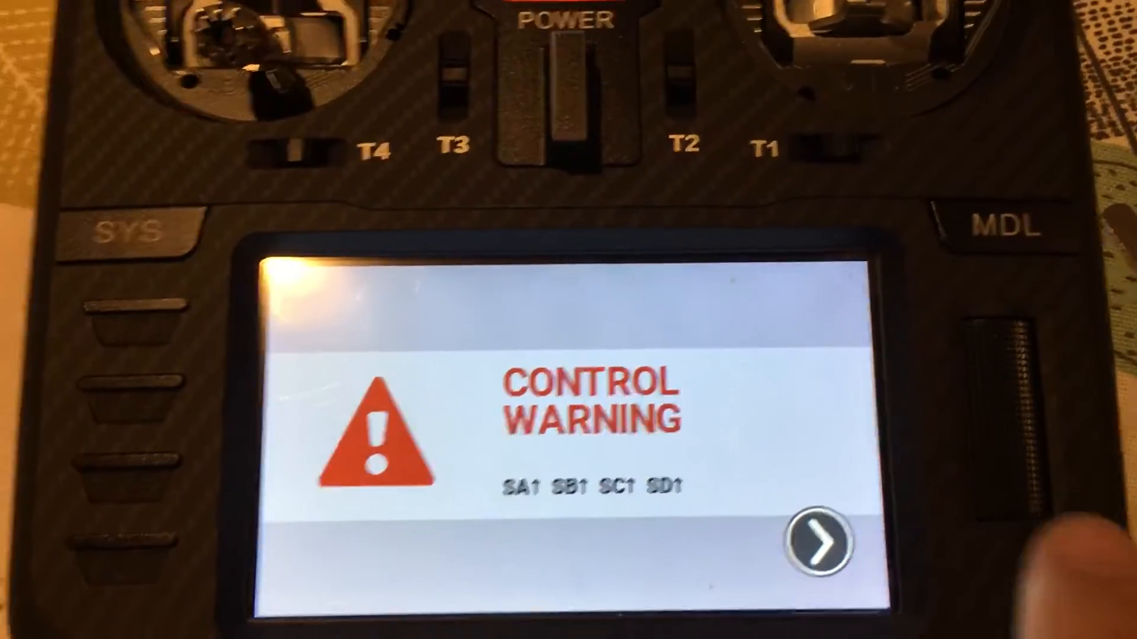
Step: Acknowledge the SA, SB, SC, SD switch control warning with the continue arrow
{"action": "left_click", "coordinate": [810, 546]}
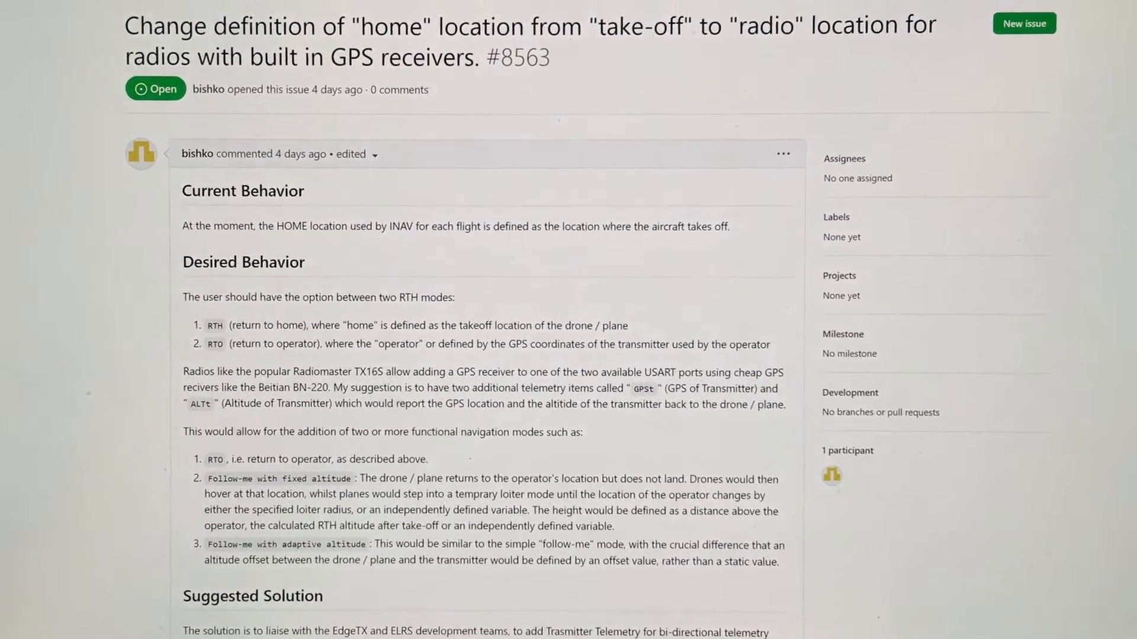
Step: Scroll through issue #8563 to read its Current Behavior and Desired Behavior sections
{"action": "scroll", "scroll_direction": "down", "scroll_amount": 3}
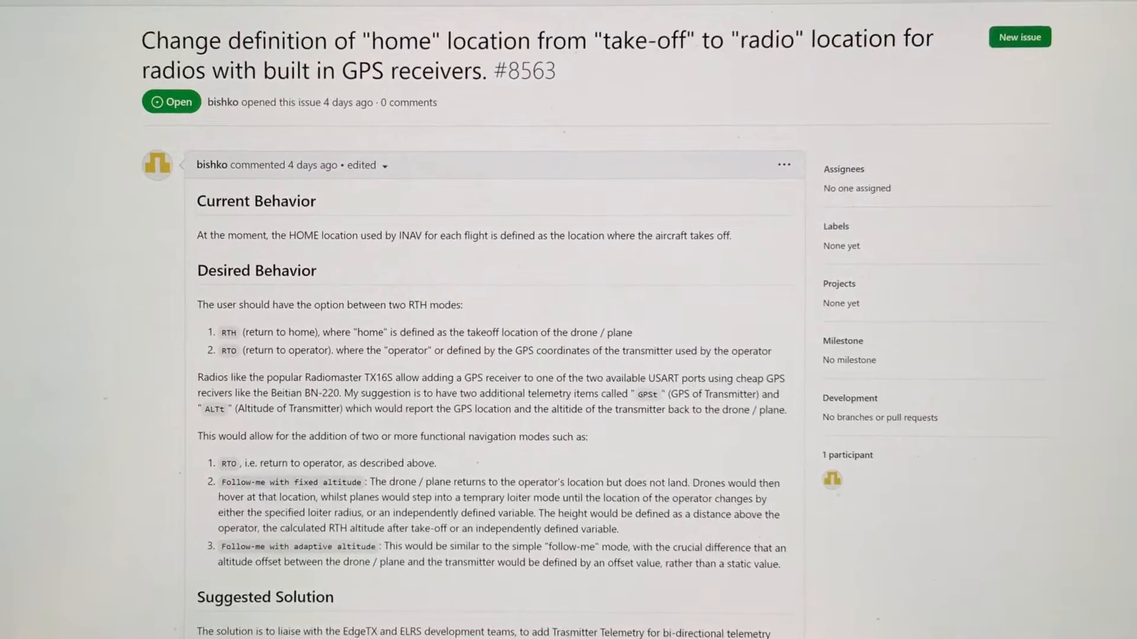
{"action": "scroll", "scroll_direction": "up", "scroll_amount": 3}
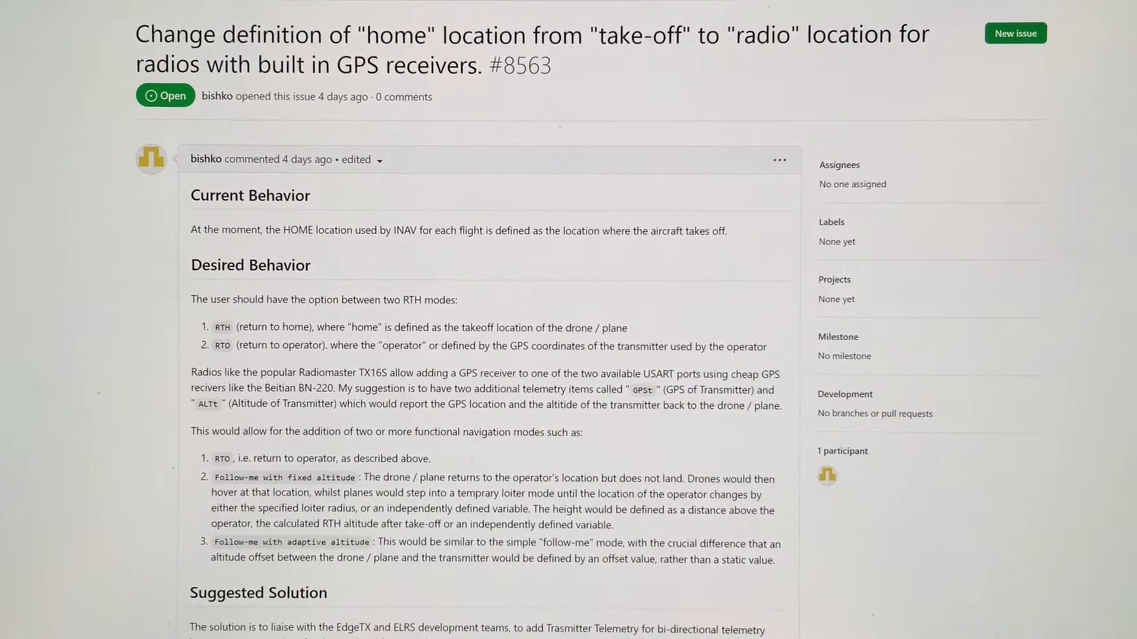
{"action": "scroll", "scroll_direction": "down", "scroll_amount": 3}
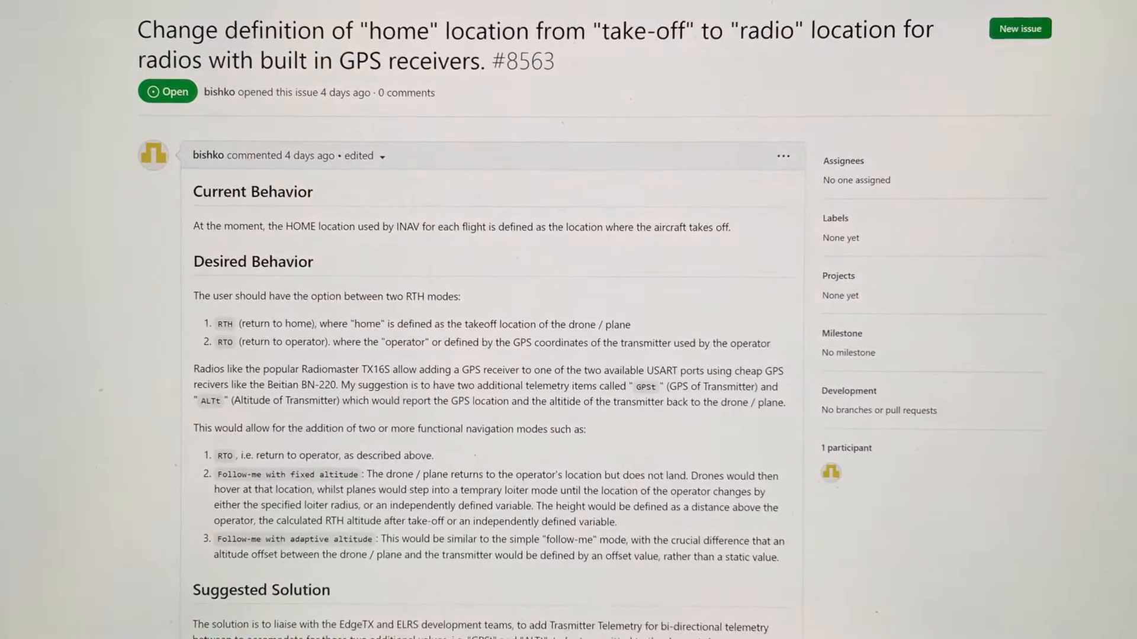
{"action": "scroll", "scroll_direction": "up", "scroll_amount": 3}
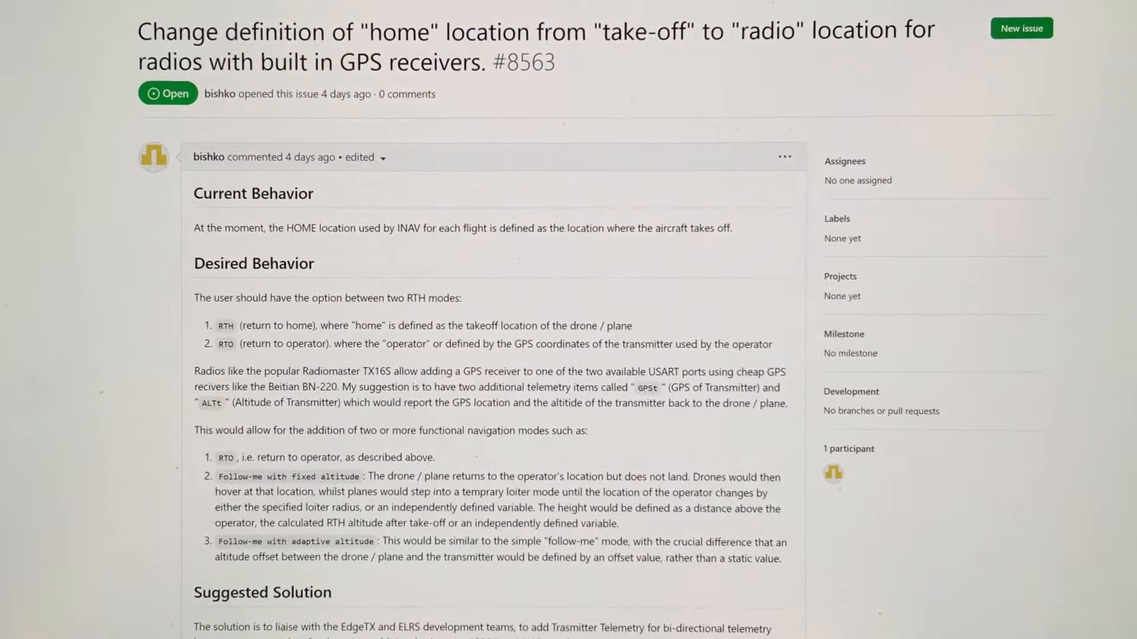
{"action": "scroll", "scroll_direction": "up", "scroll_amount": 3}
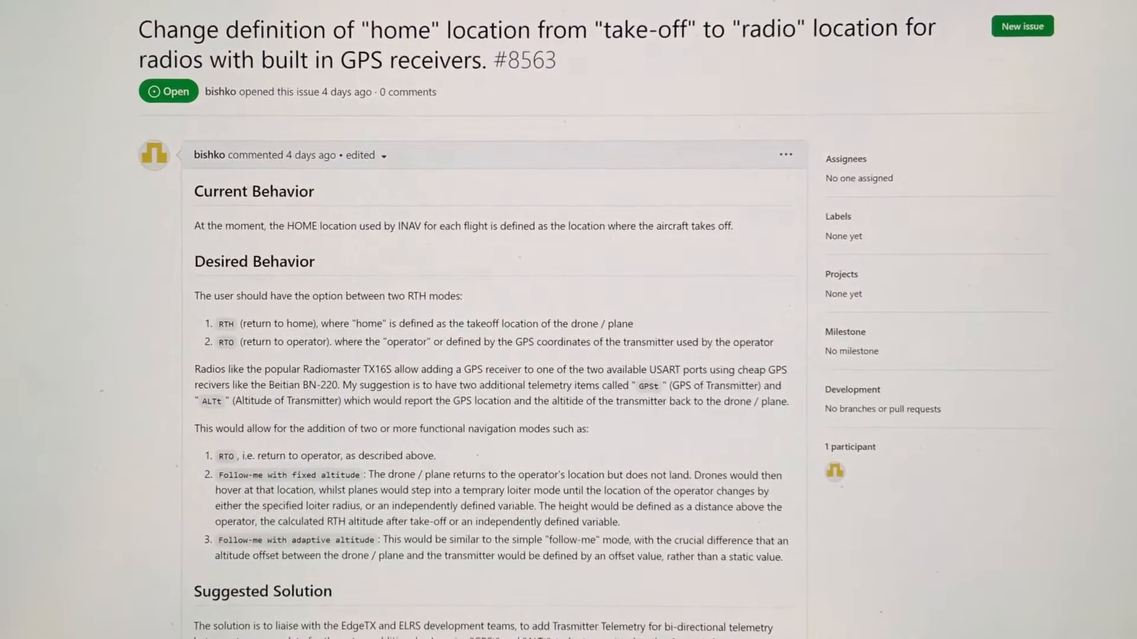
{"action": "scroll", "scroll_direction": "up", "scroll_amount": 3}
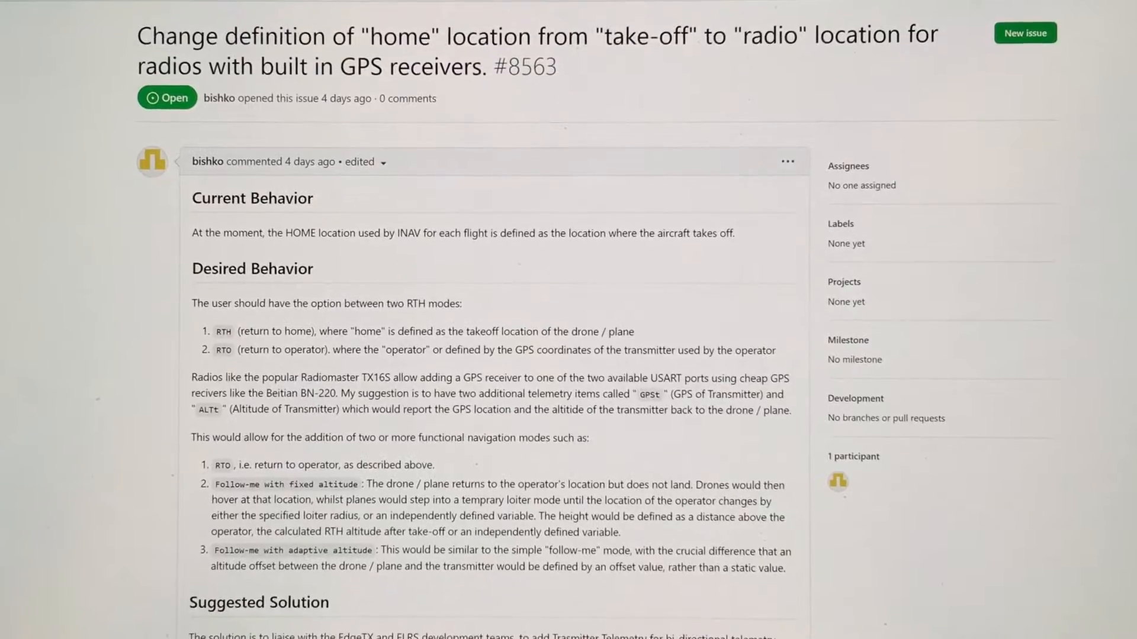
{"action": "scroll", "scroll_direction": "up", "scroll_amount": 3}
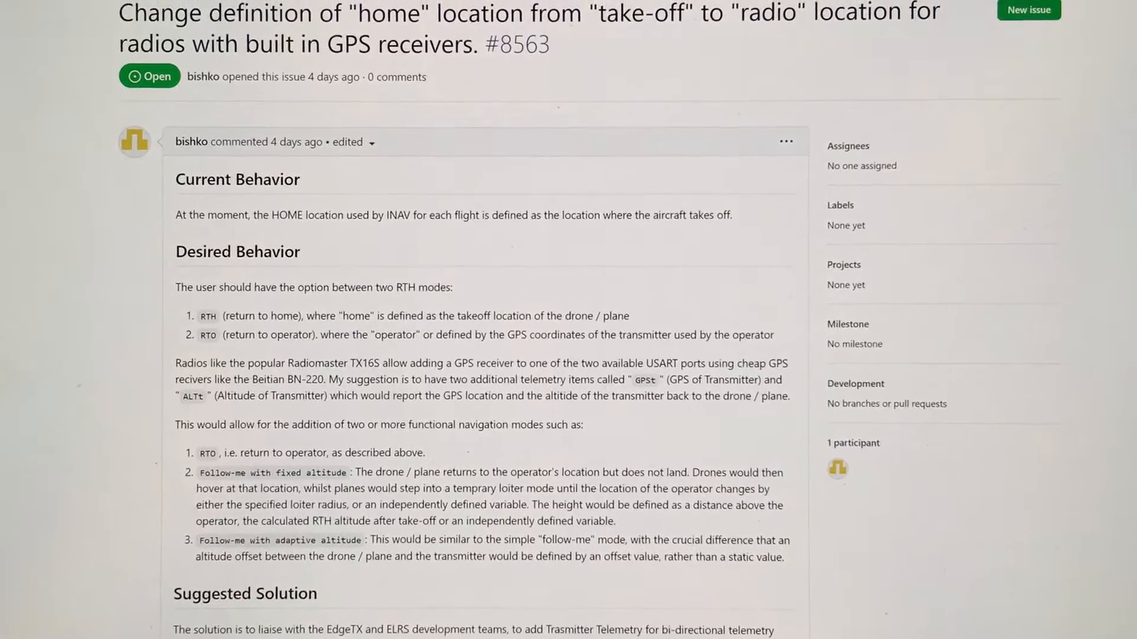
{"action": "scroll", "scroll_direction": "down", "scroll_amount": 3}
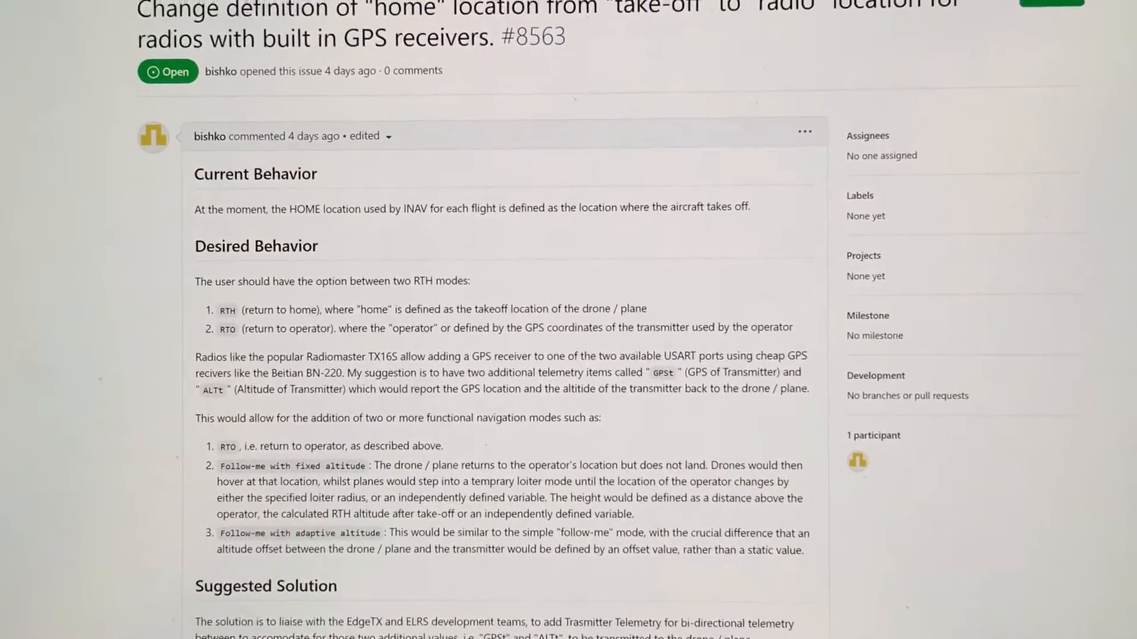
{"action": "scroll", "scroll_direction": "up", "scroll_amount": 3}
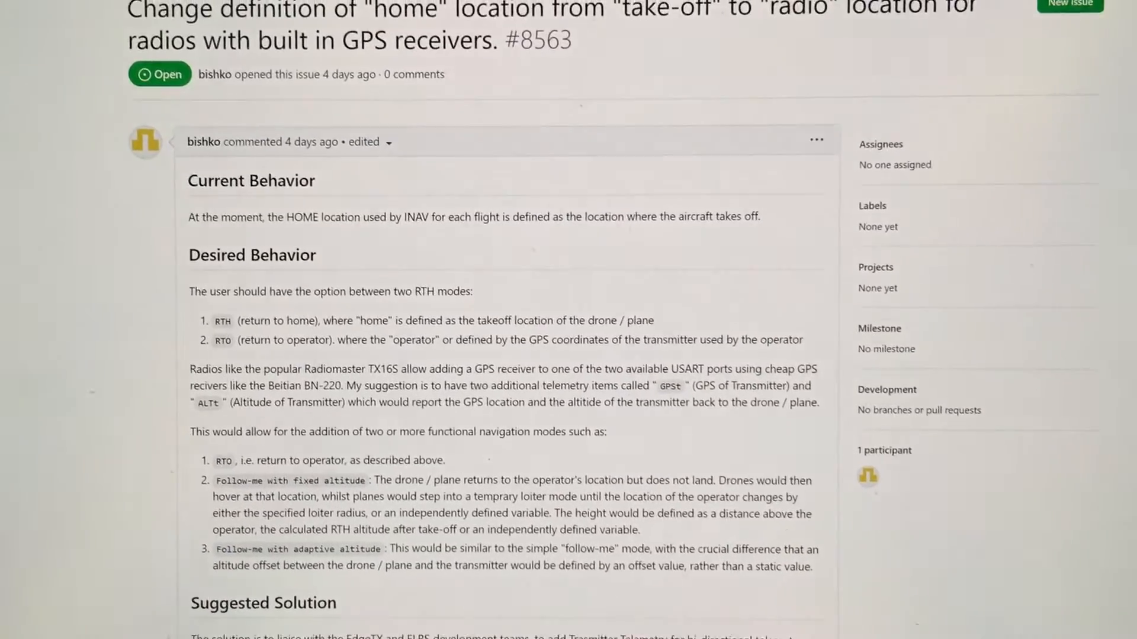
{"action": "scroll", "scroll_direction": "down", "scroll_amount": 3}
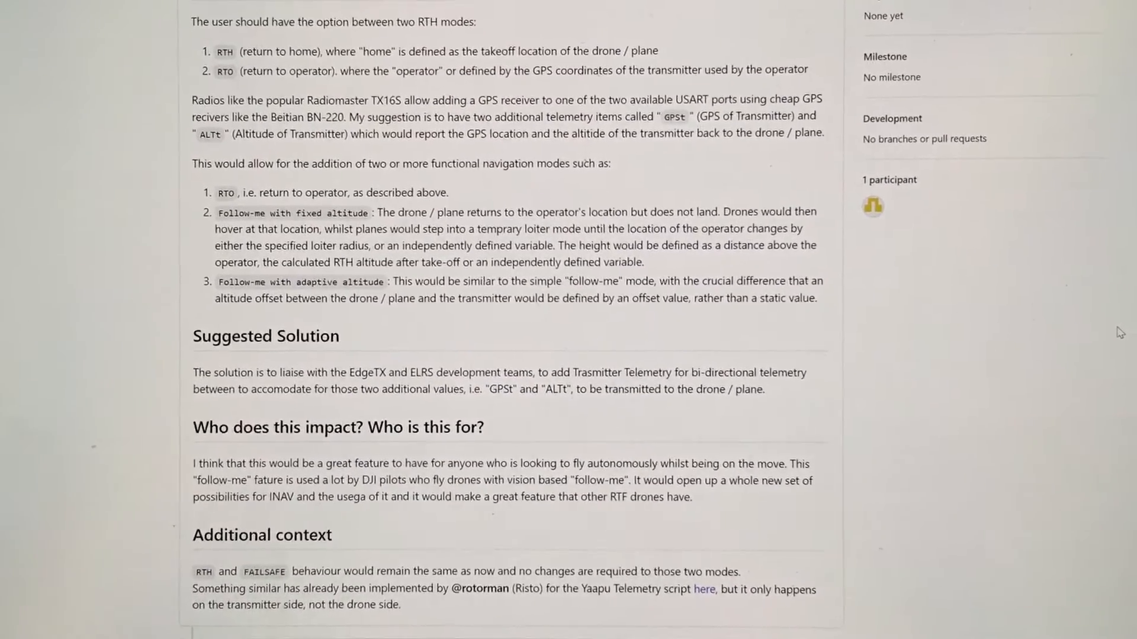
{"action": "scroll", "scroll_direction": "down", "scroll_amount": 3}
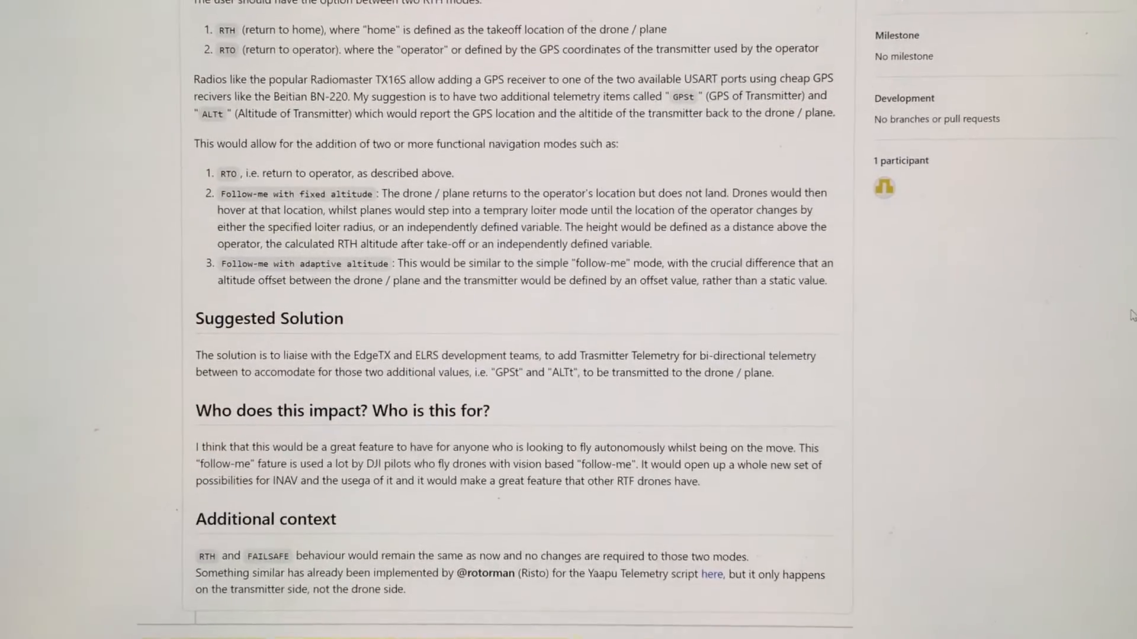
{"action": "scroll", "scroll_direction": "up", "scroll_amount": 3}
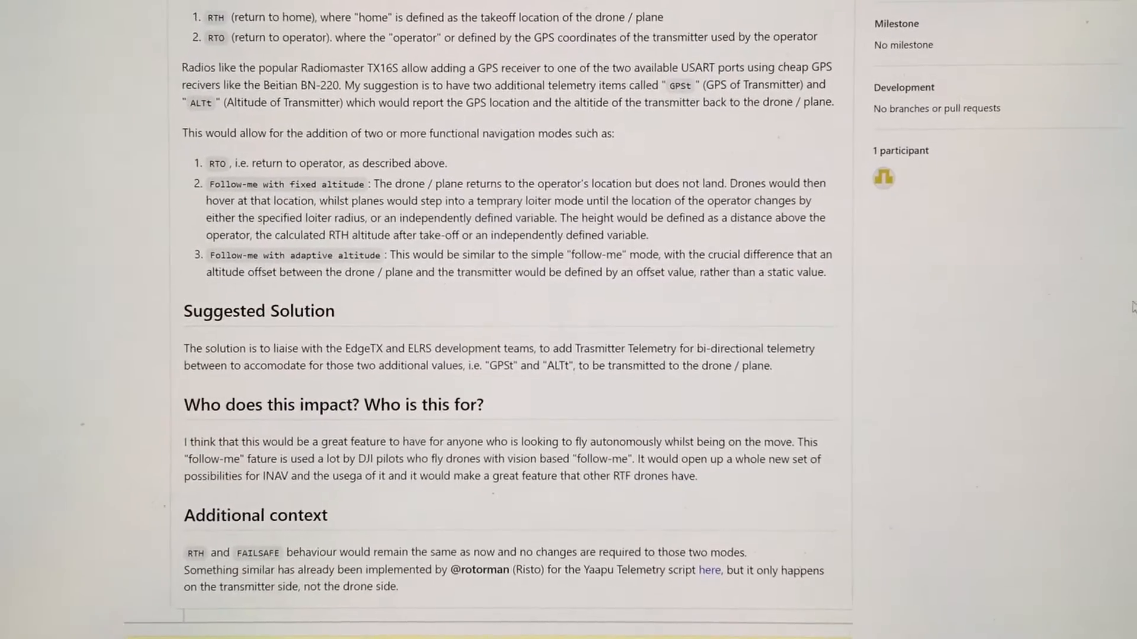
{"action": "scroll", "scroll_direction": "up", "scroll_amount": 3}
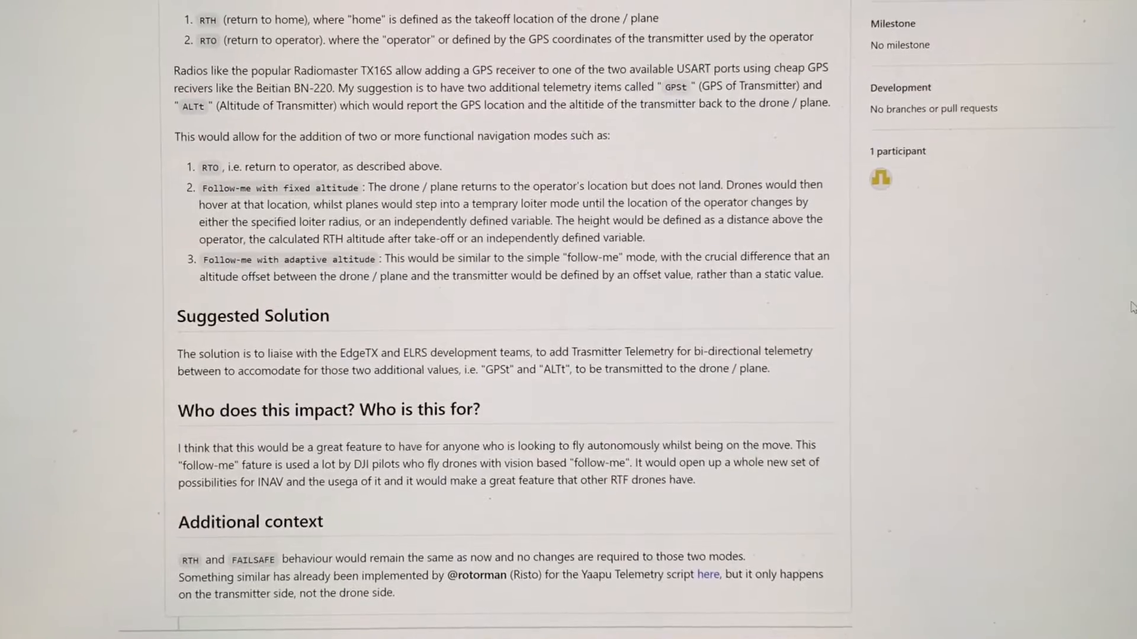
{"action": "scroll", "scroll_direction": "down", "scroll_amount": 3}
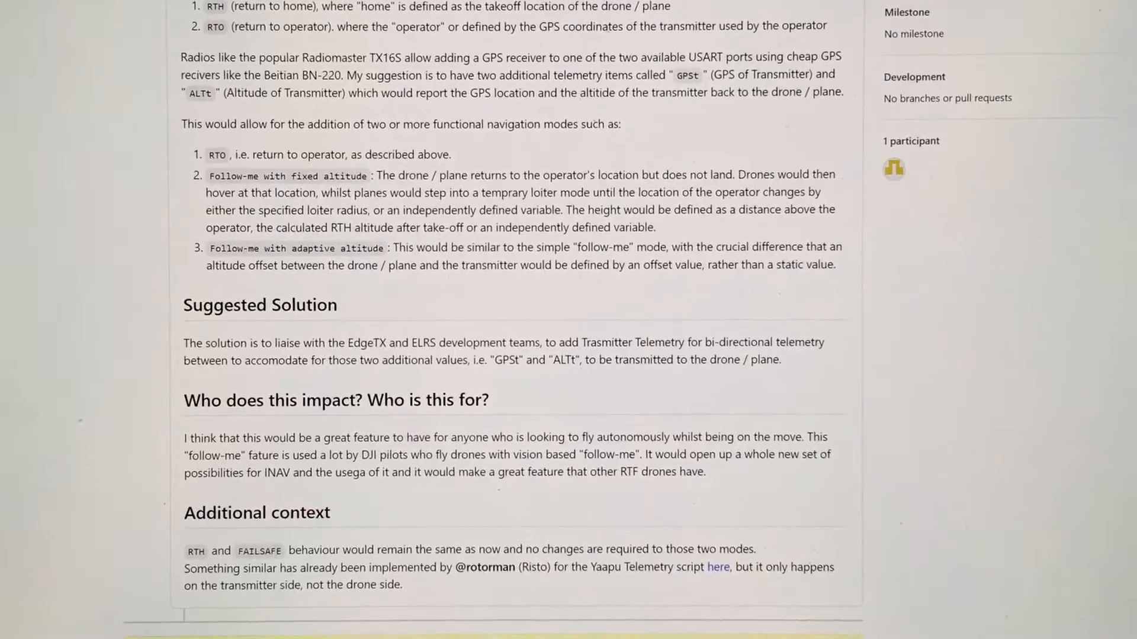
{"action": "scroll", "scroll_direction": "down", "scroll_amount": 3}
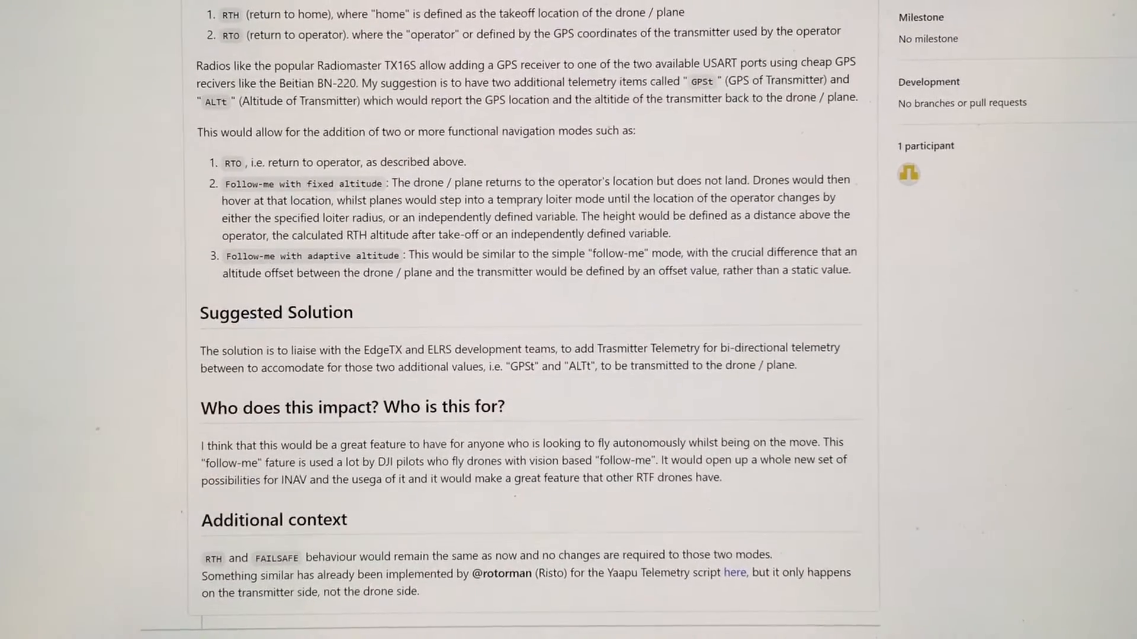
{"action": "scroll", "scroll_direction": "down", "scroll_amount": 3}
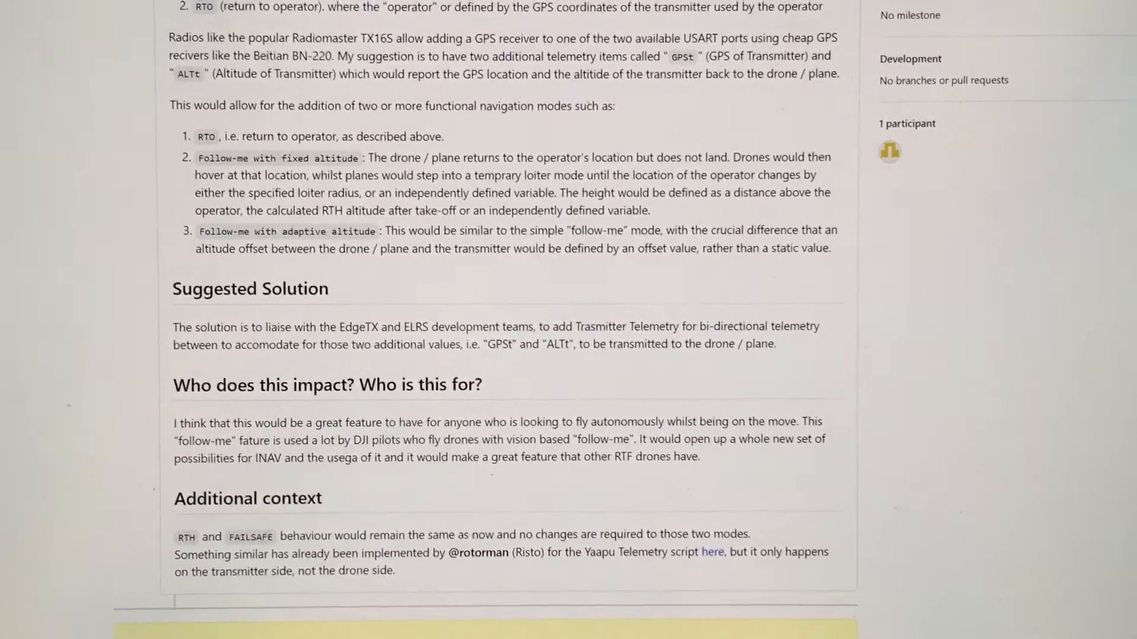
{"action": "scroll", "scroll_direction": "up", "scroll_amount": 3}
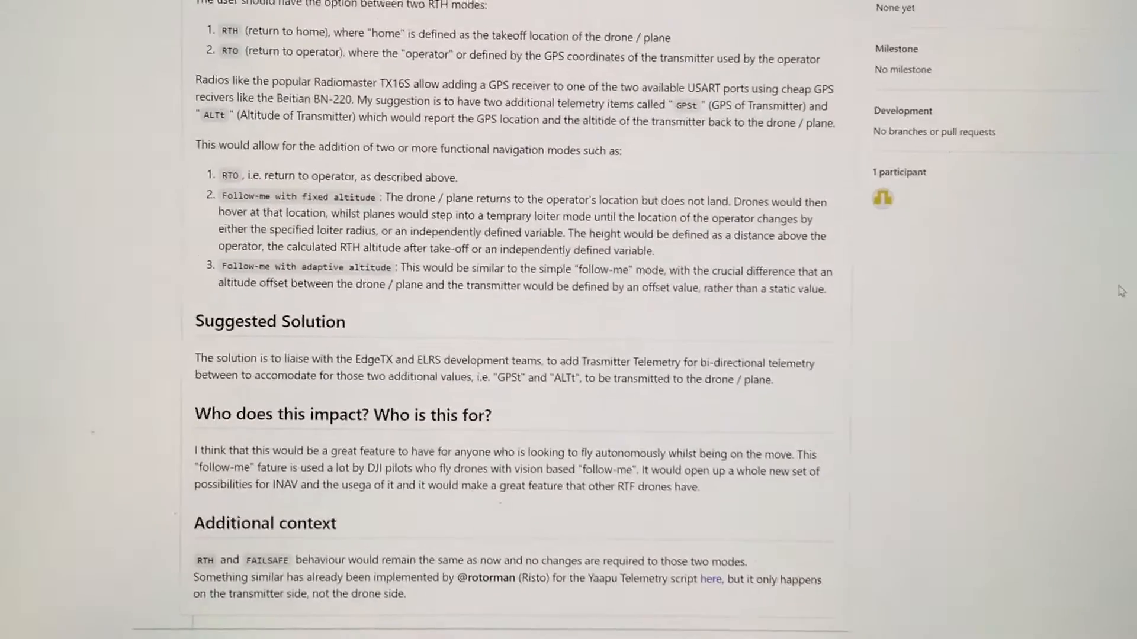
{"action": "scroll", "scroll_direction": "up", "scroll_amount": 3}
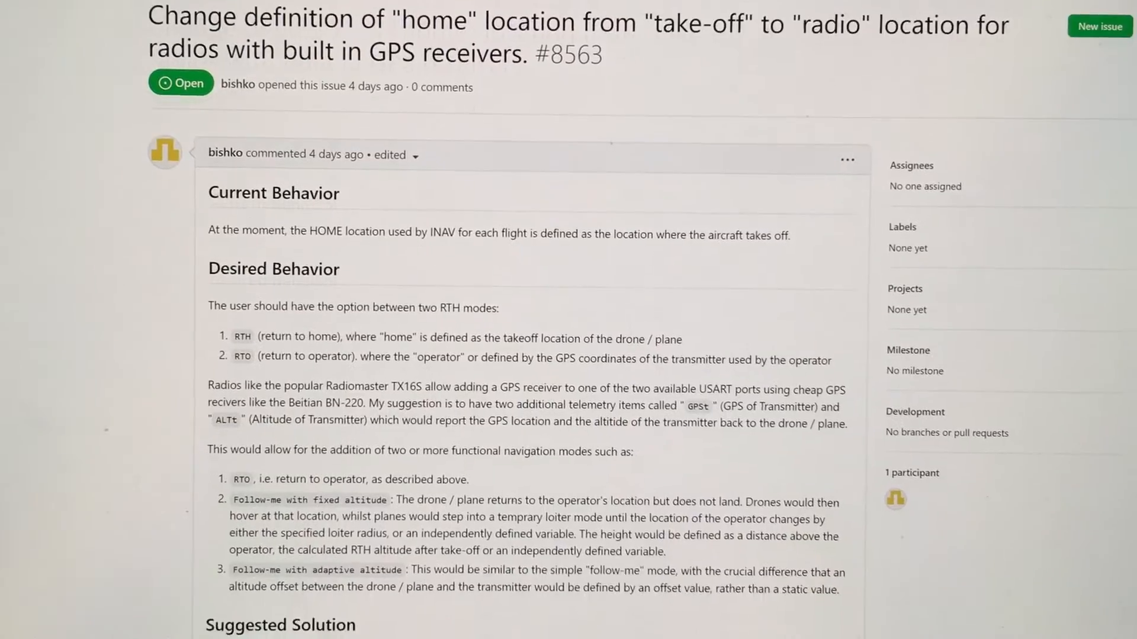
{"action": "scroll", "scroll_direction": "down", "scroll_amount": 3}
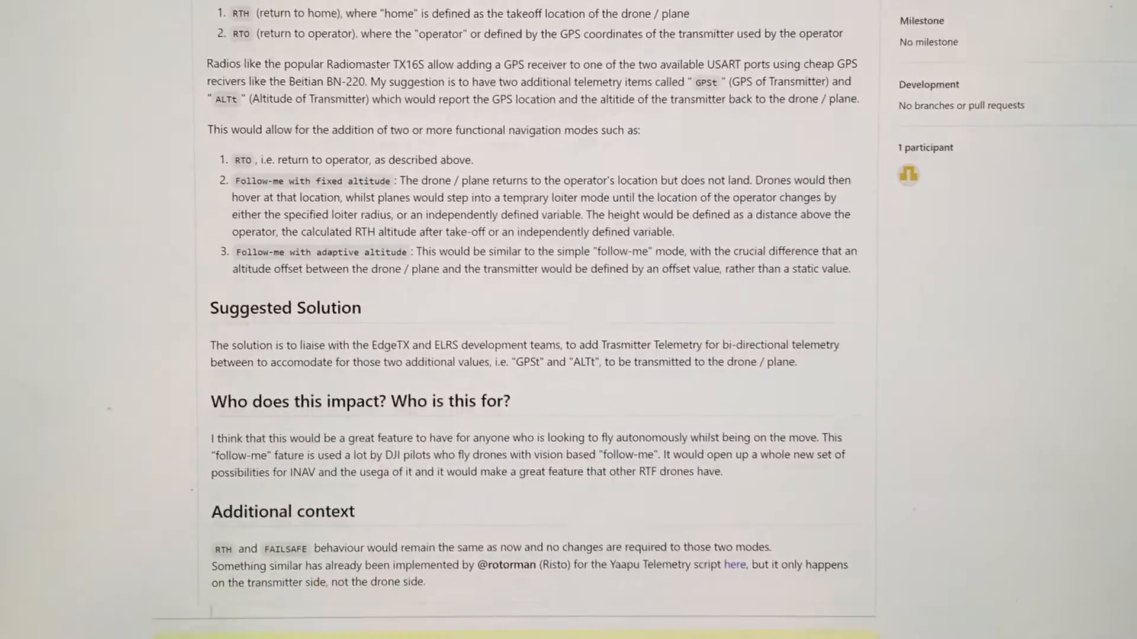
{"action": "scroll", "scroll_direction": "down", "scroll_amount": 3}
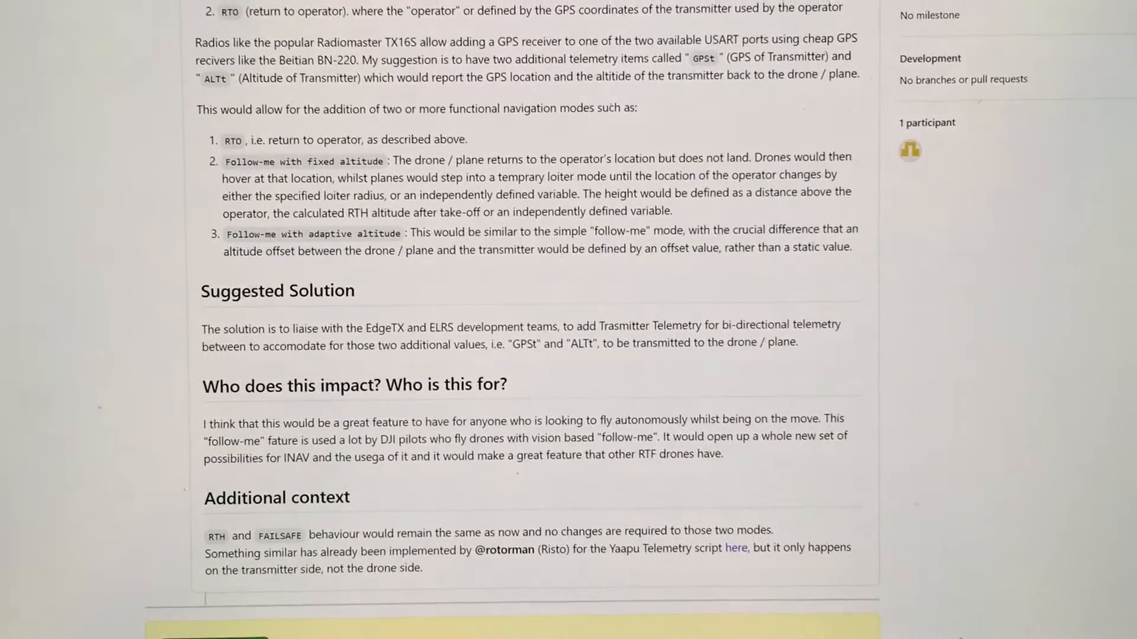
{"action": "scroll", "scroll_direction": "up", "scroll_amount": 3}
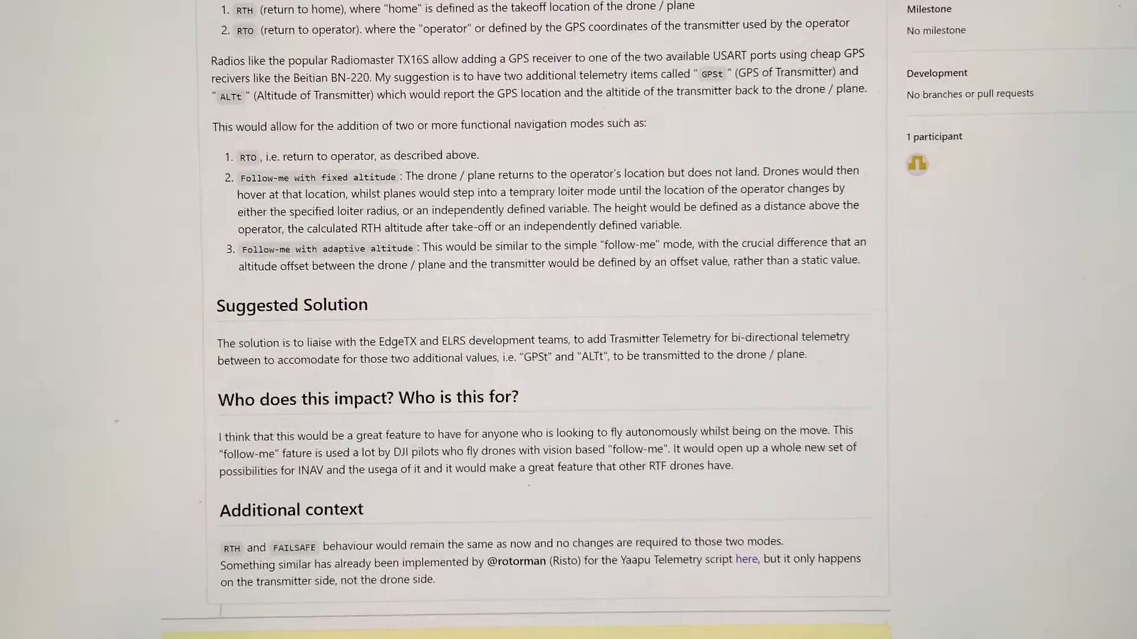
{"action": "scroll", "scroll_direction": "up", "scroll_amount": 3}
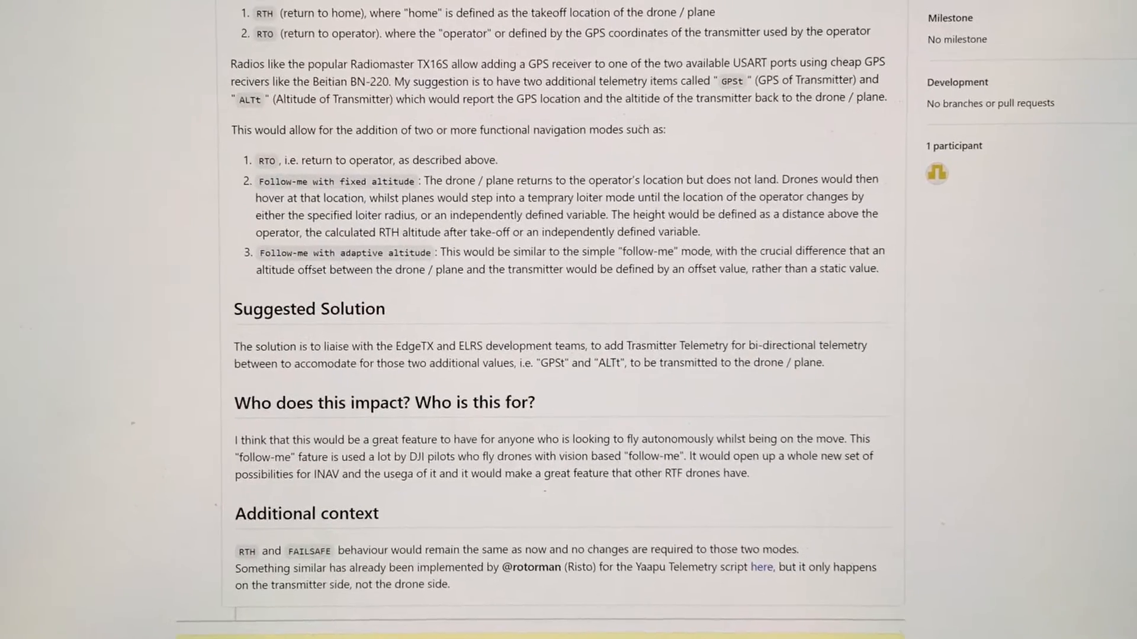
{"action": "scroll", "scroll_direction": "up", "scroll_amount": 3}
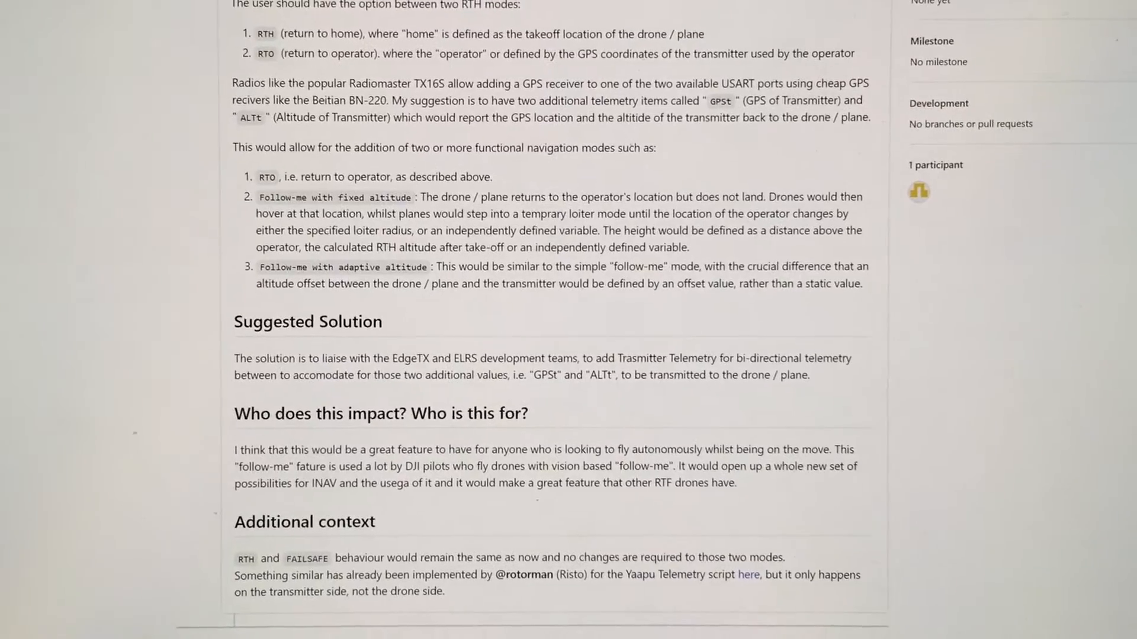
{"action": "scroll", "scroll_direction": "down", "scroll_amount": 3}
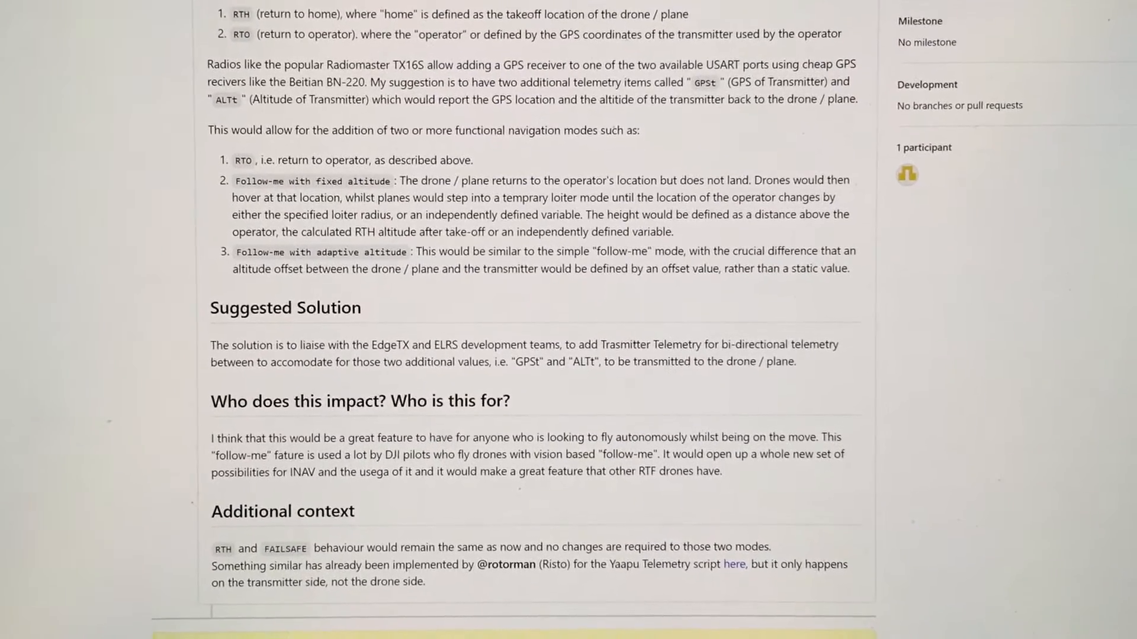
{"action": "scroll", "scroll_direction": "up", "scroll_amount": 3}
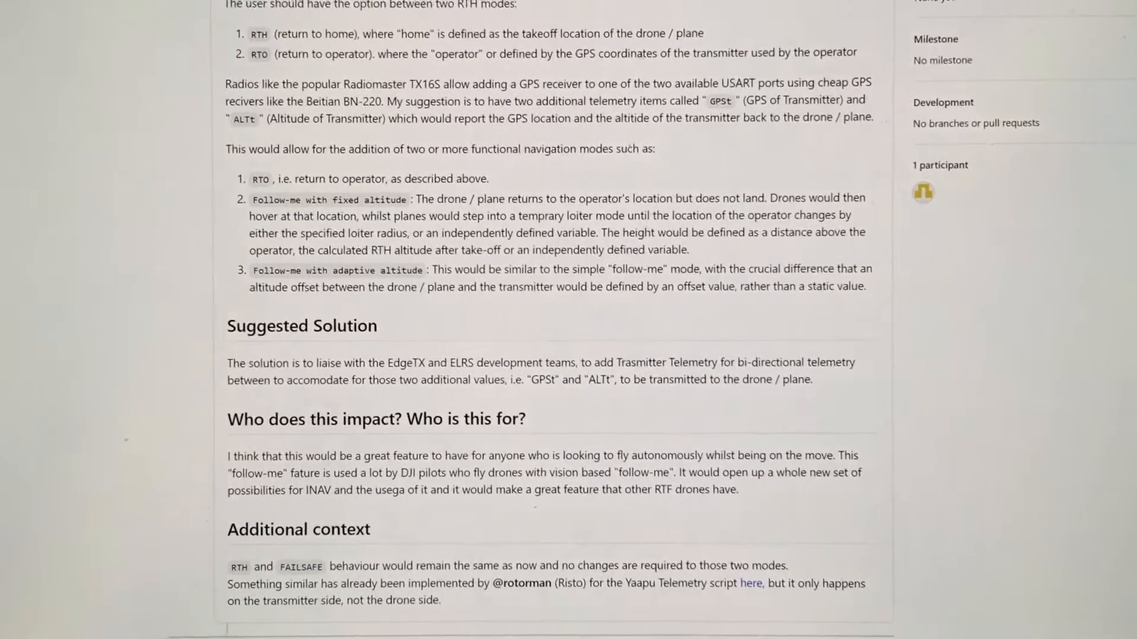
{"action": "scroll", "scroll_direction": "up", "scroll_amount": 3}
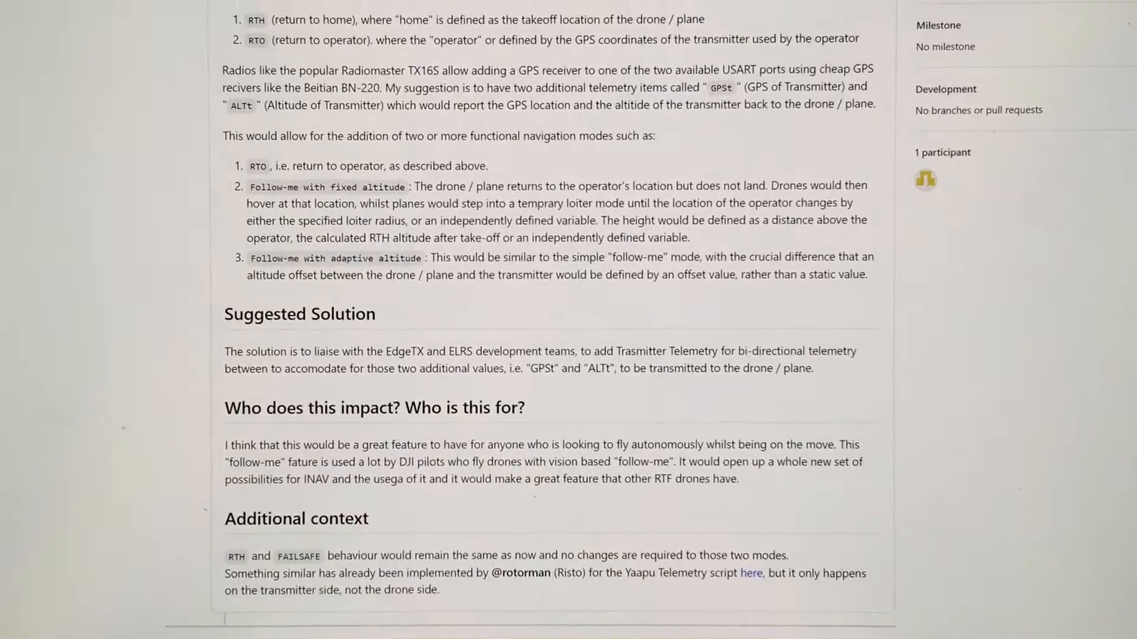
{"action": "scroll", "scroll_direction": "up", "scroll_amount": 3}
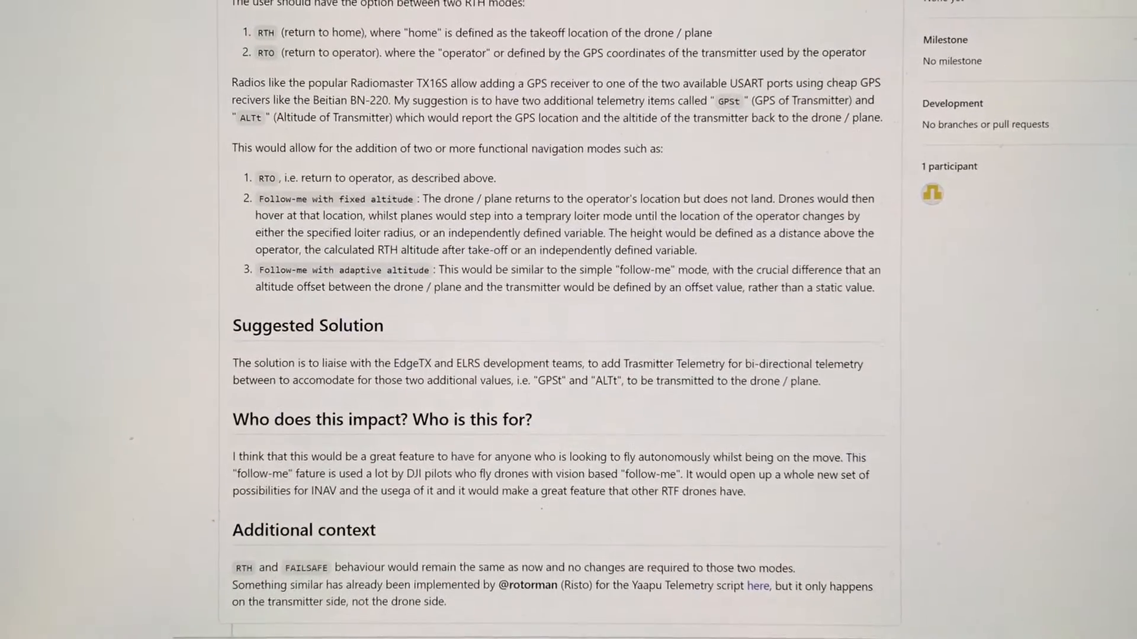
{"action": "scroll", "scroll_direction": "down", "scroll_amount": 3}
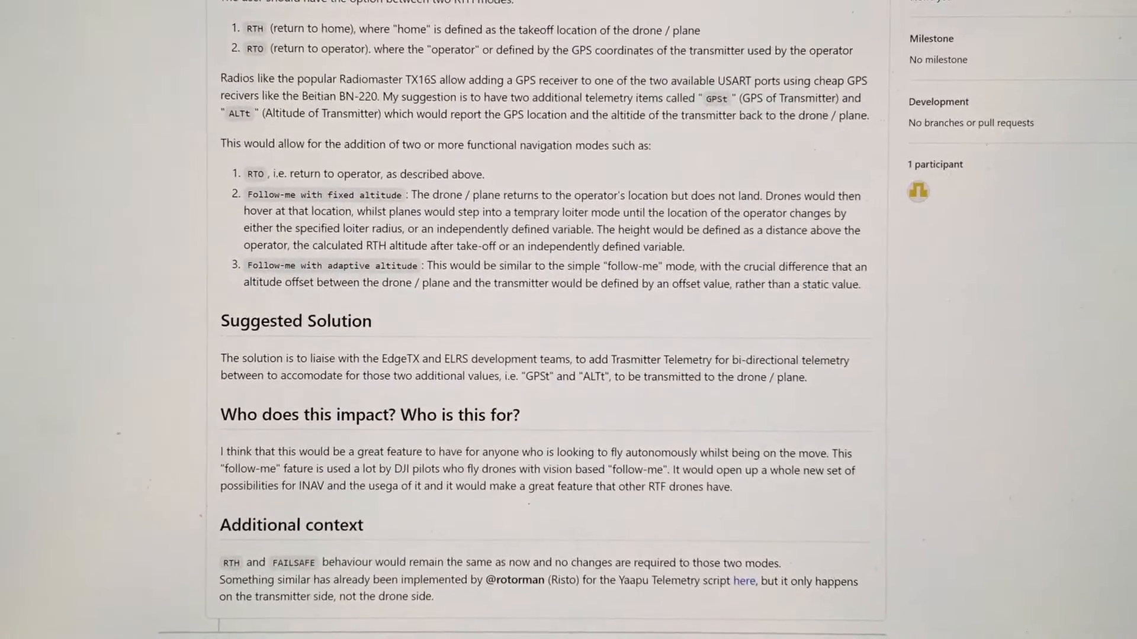
{"action": "scroll", "scroll_direction": "up", "scroll_amount": 3}
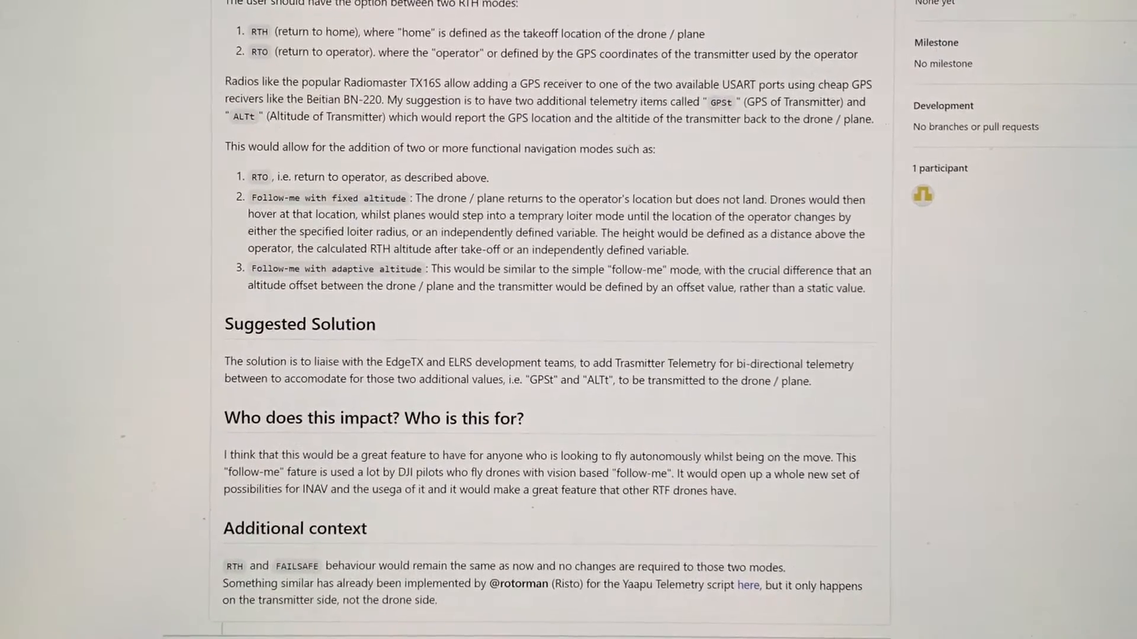
{"action": "scroll", "scroll_direction": "up", "scroll_amount": 3}
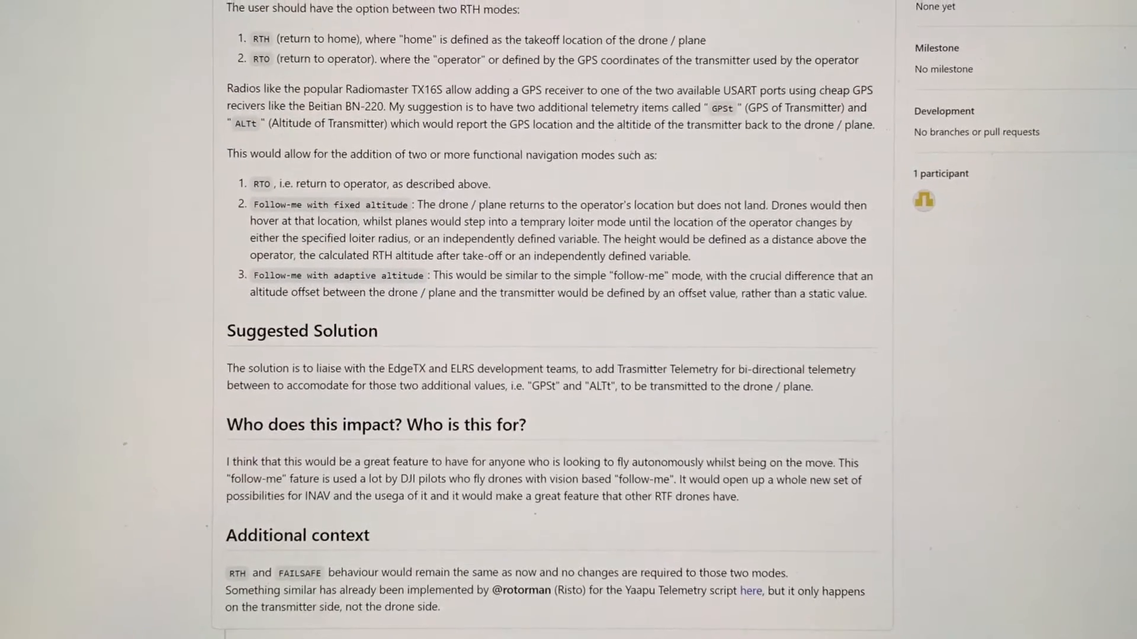
{"action": "scroll", "scroll_direction": "down", "scroll_amount": 3}
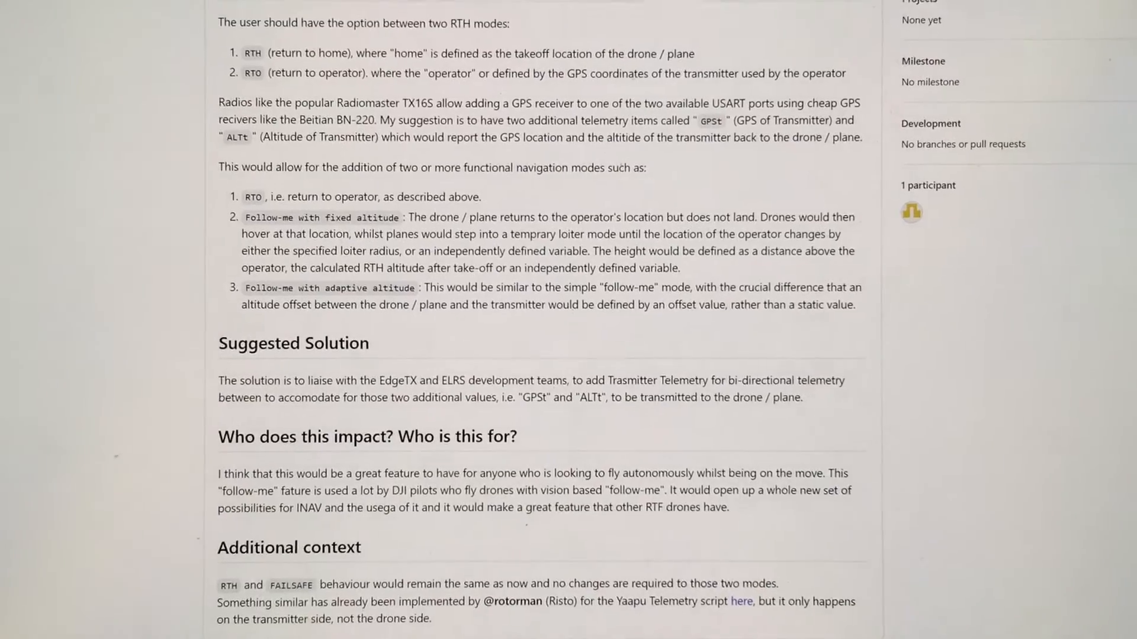